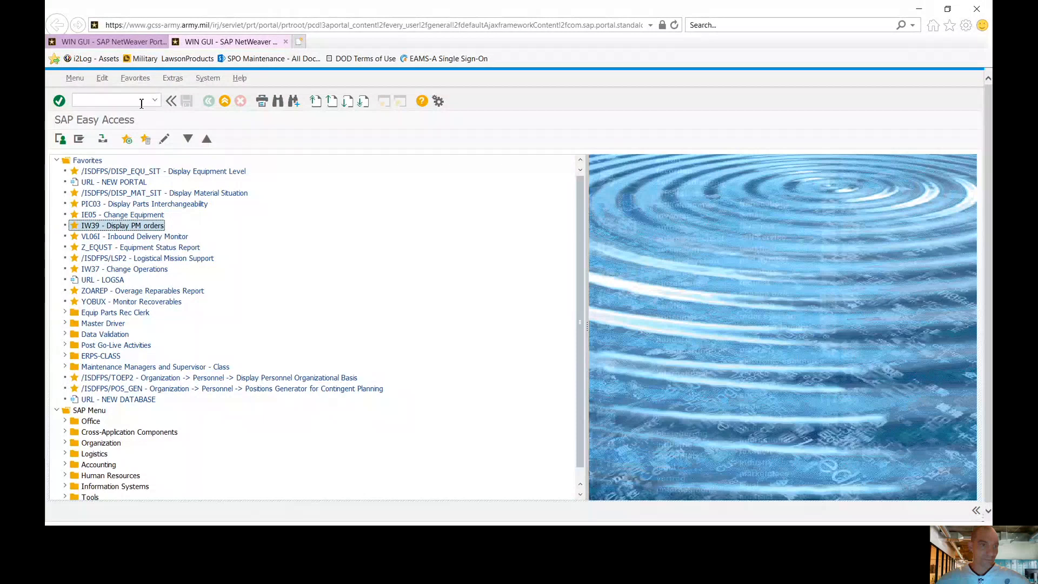
- Launch transaction MB25 to open the reservation list selection screen for plant 2000
text(MB)
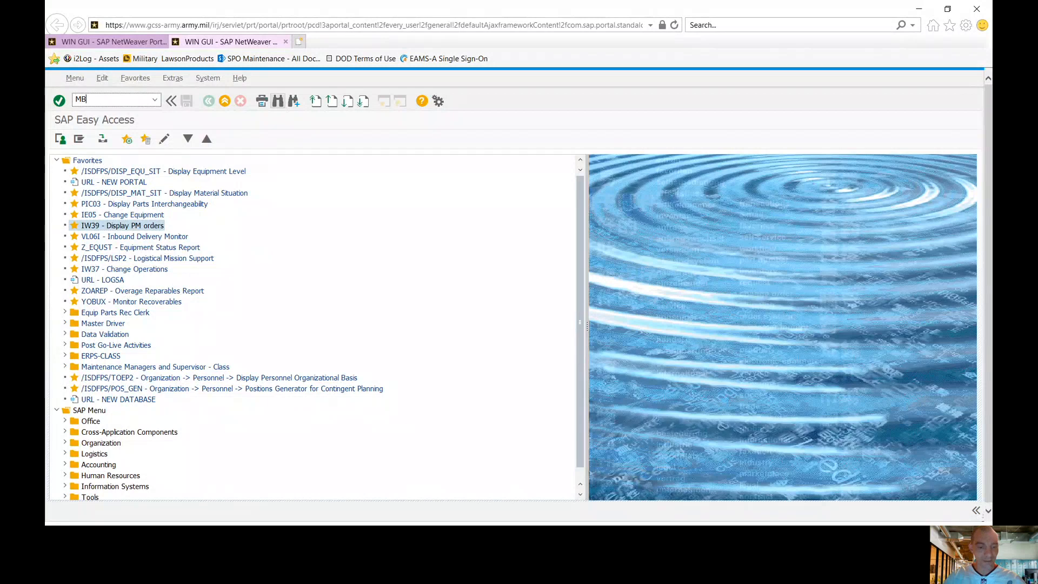
key(Enter)
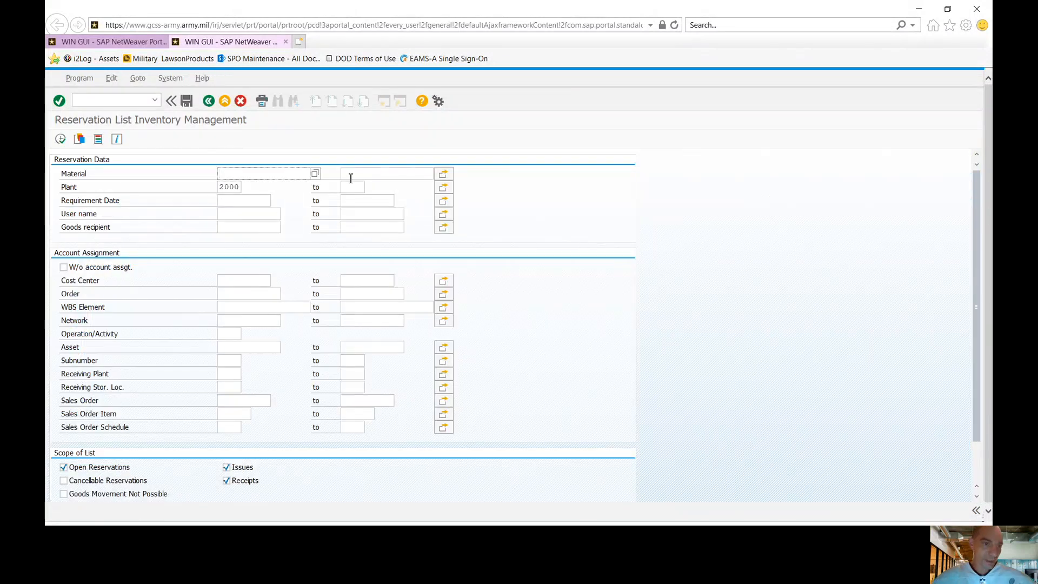
mouse_move(311, 149)
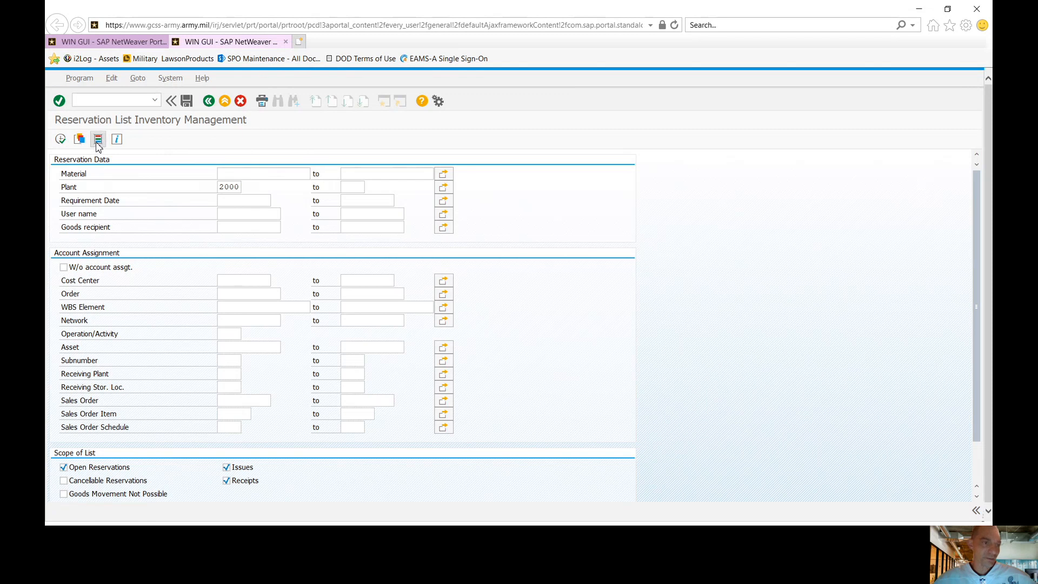
- Add Storage Location under Item Data for Reservation and enter storage location 0JX9
click(97, 139)
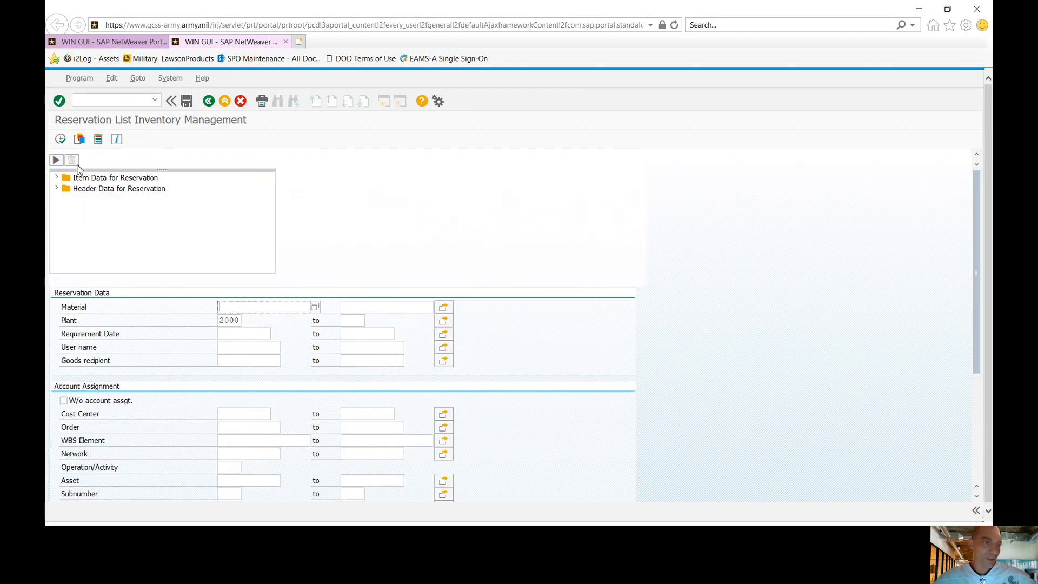
click(56, 177)
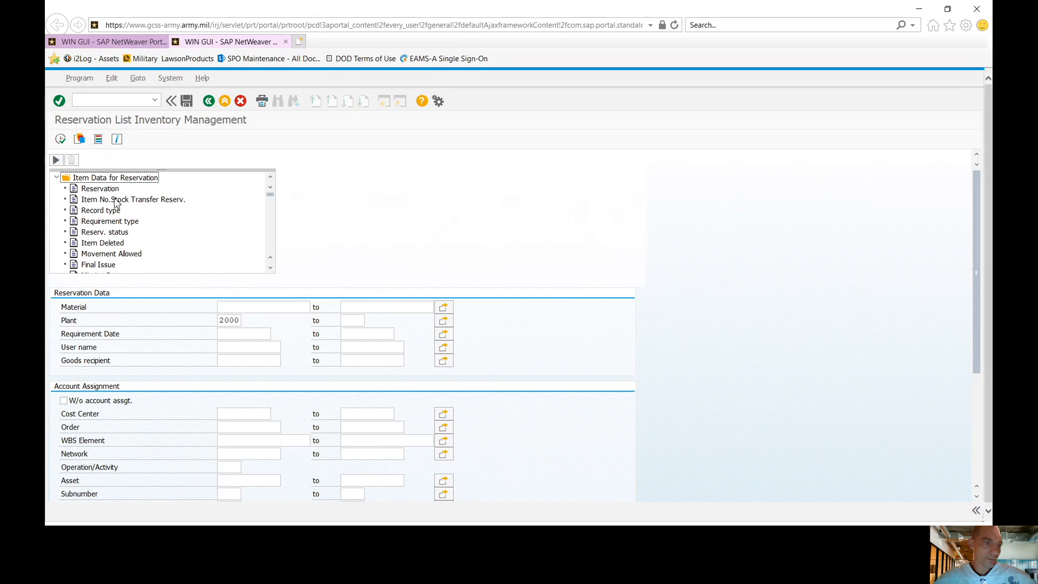
scroll(down, 3)
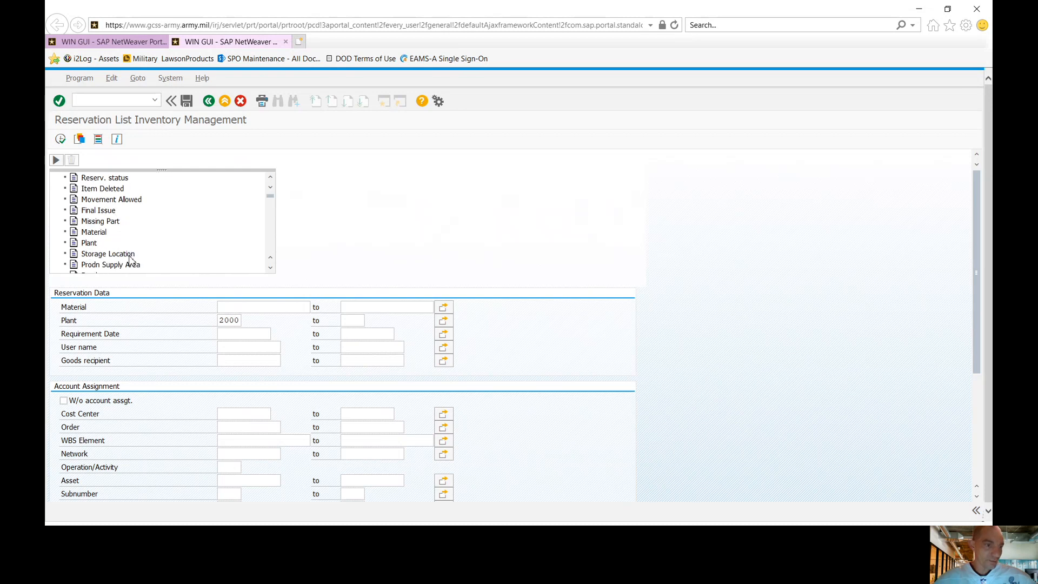
double_click(107, 253)
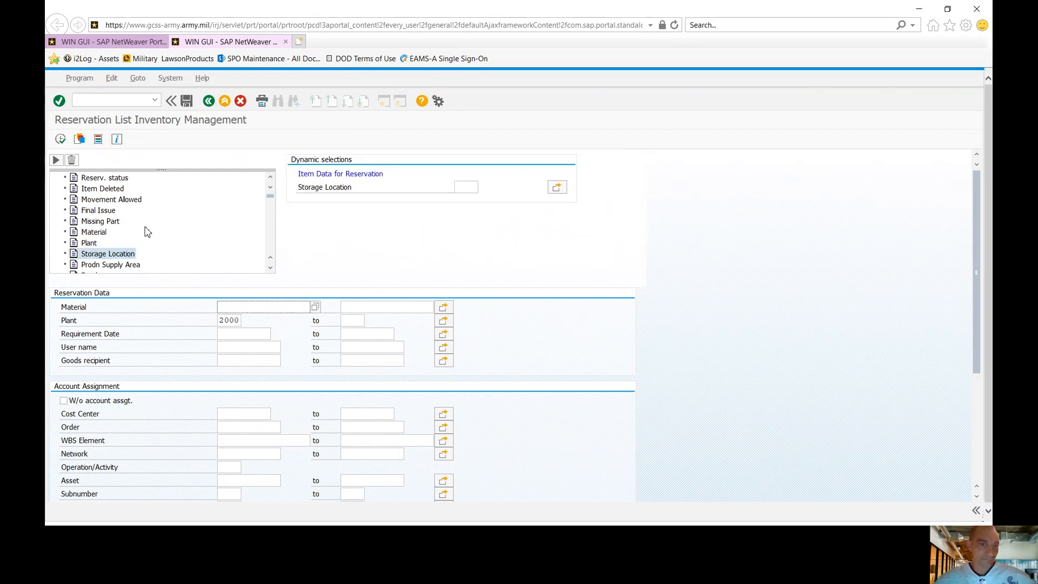
click(465, 186)
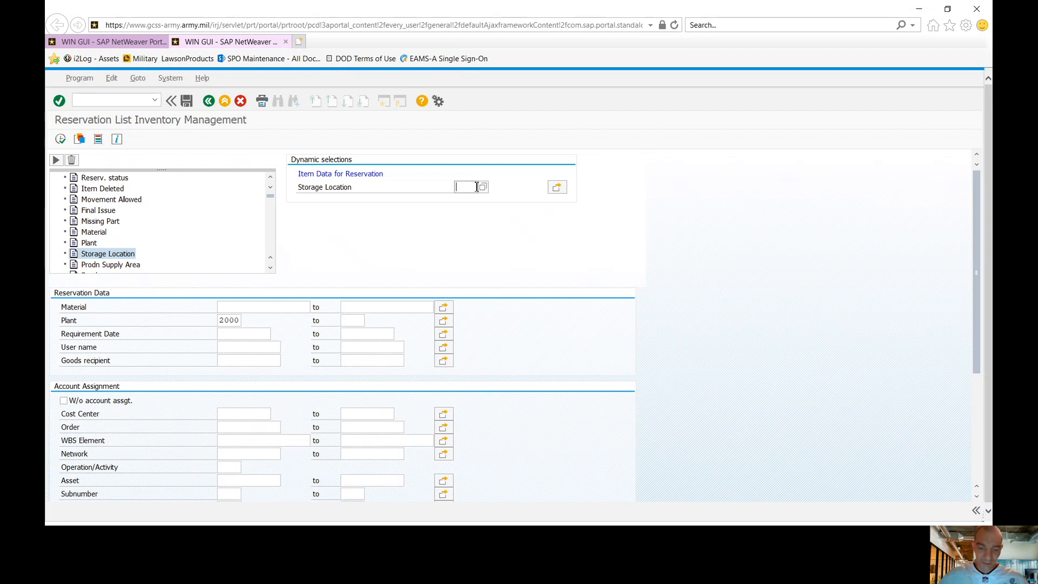
text(0JX9)
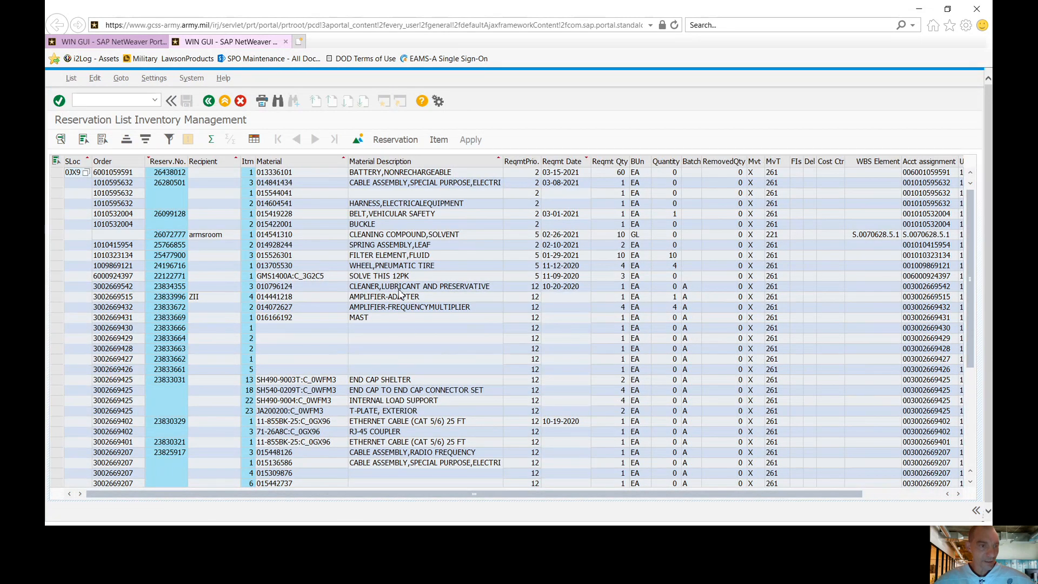
mouse_move(204, 263)
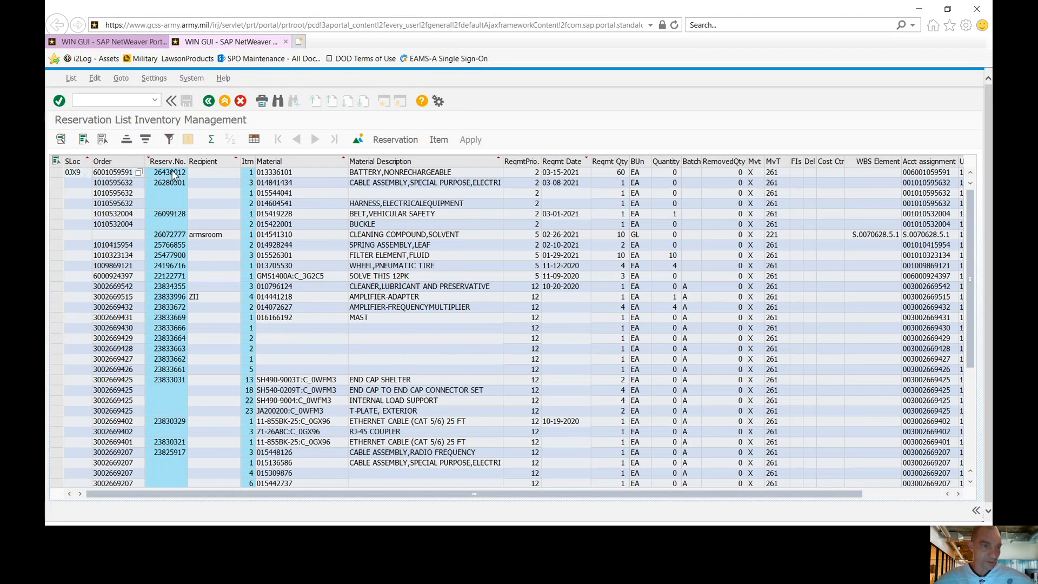
- Scroll through the reservation results down to the final movement-type 221 entries
scroll(down, 3)
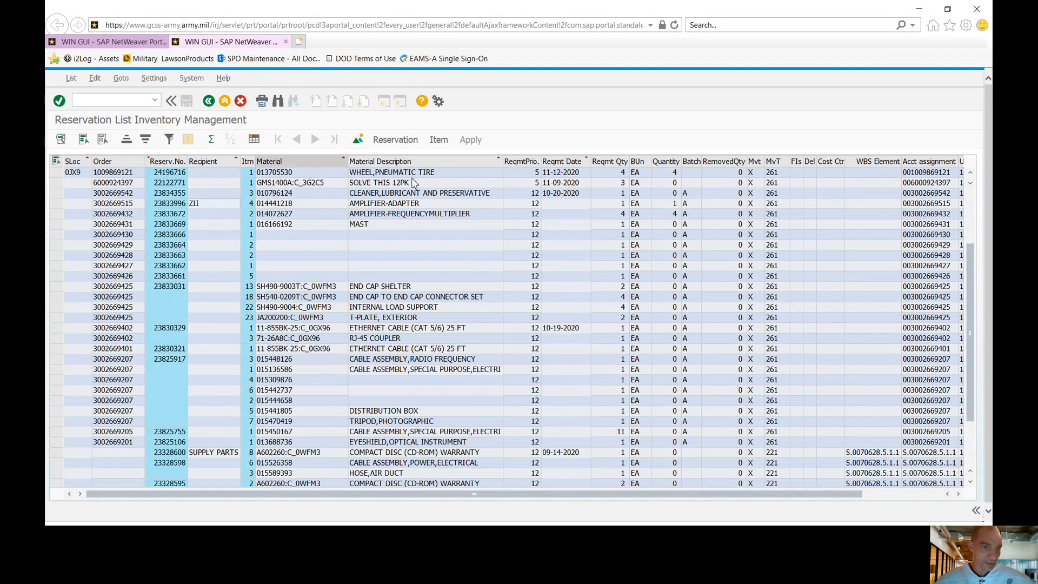
scroll(down, 3)
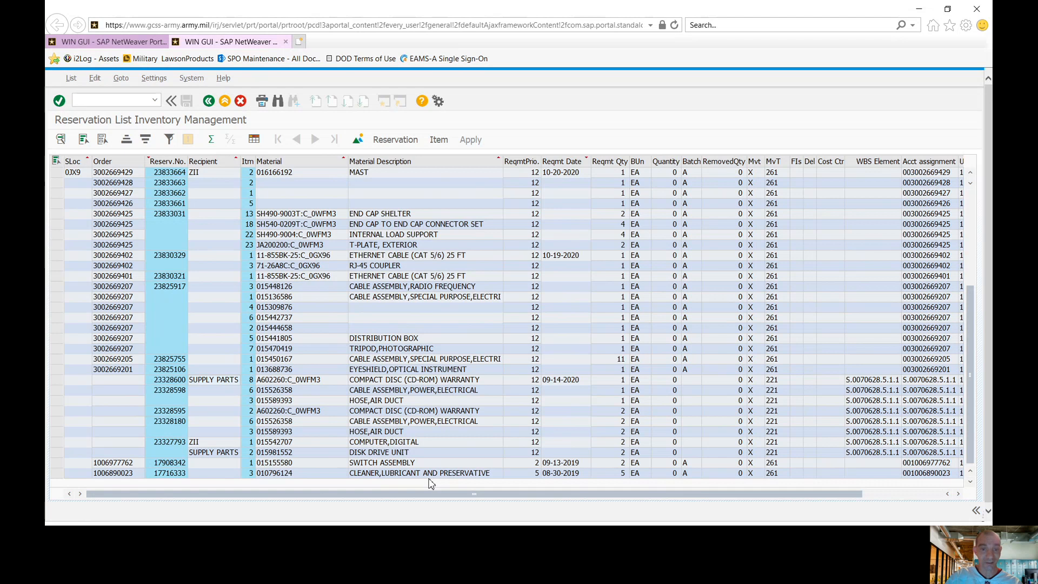
mouse_move(475, 396)
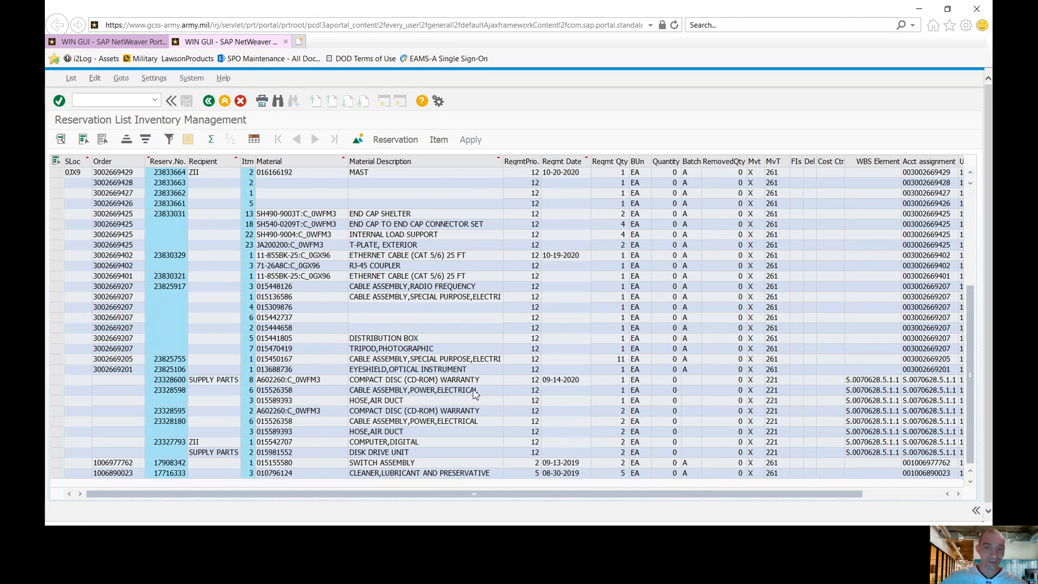
mouse_move(189, 245)
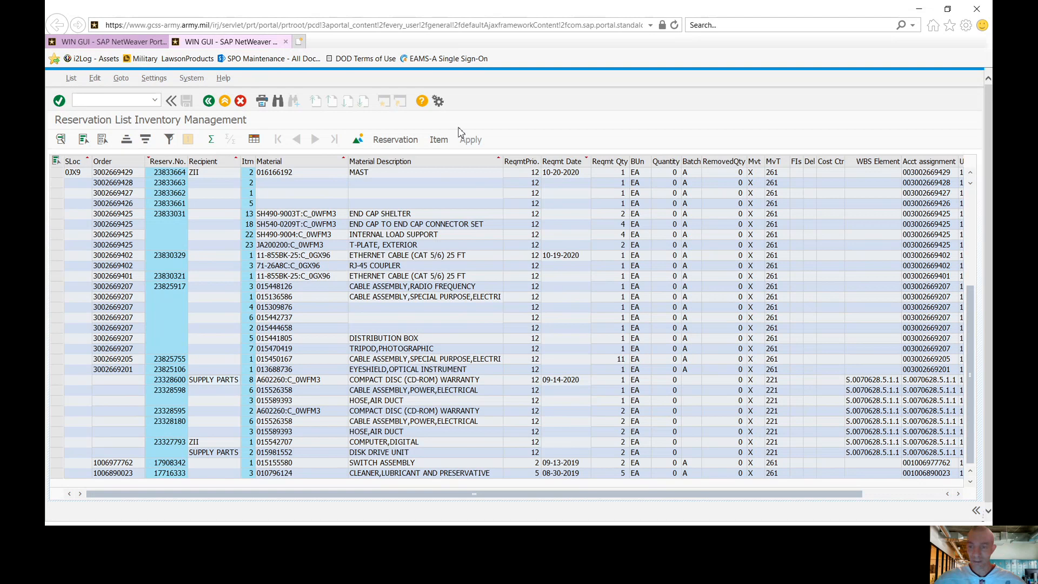
mouse_move(907, 464)
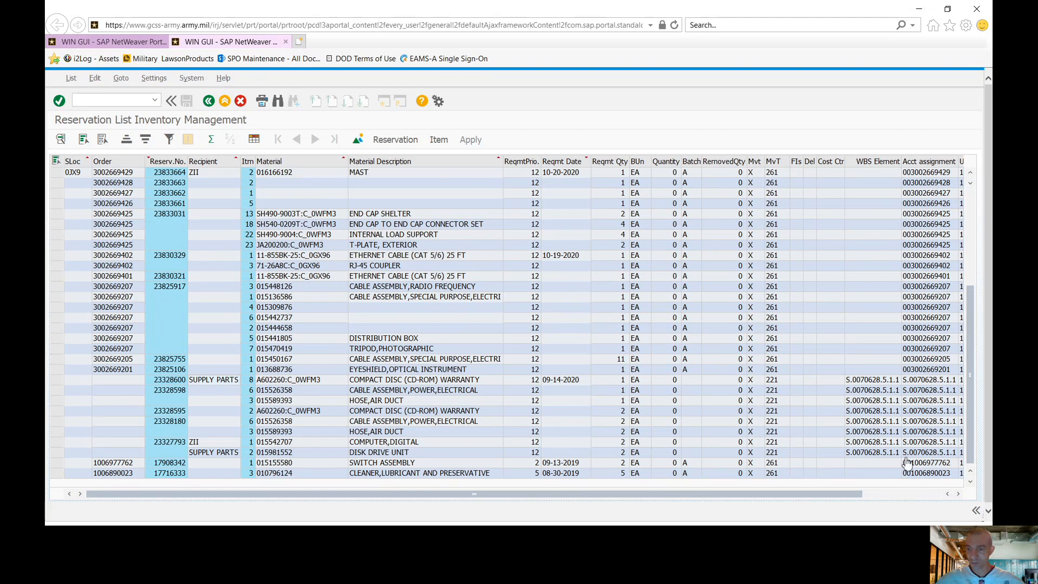